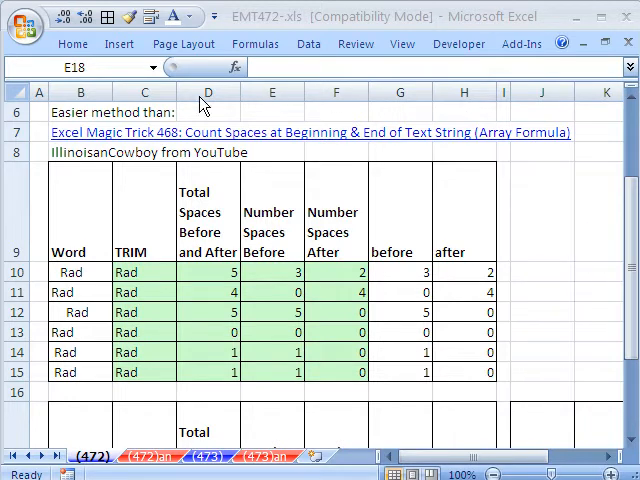
{"action": "mouse_move", "coordinate": [296, 32]}
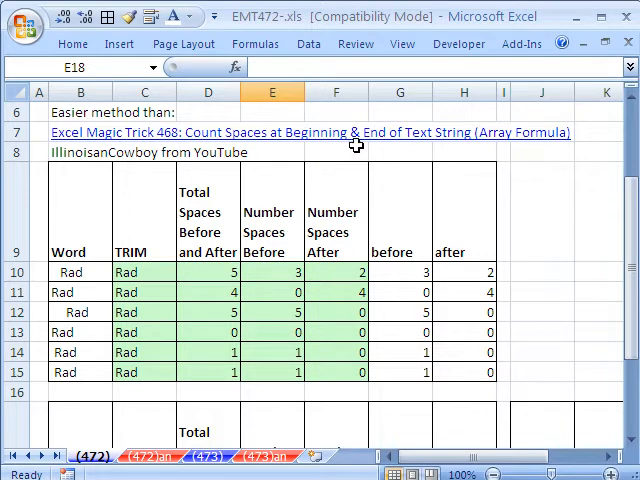
{"action": "mouse_move", "coordinate": [400, 146]}
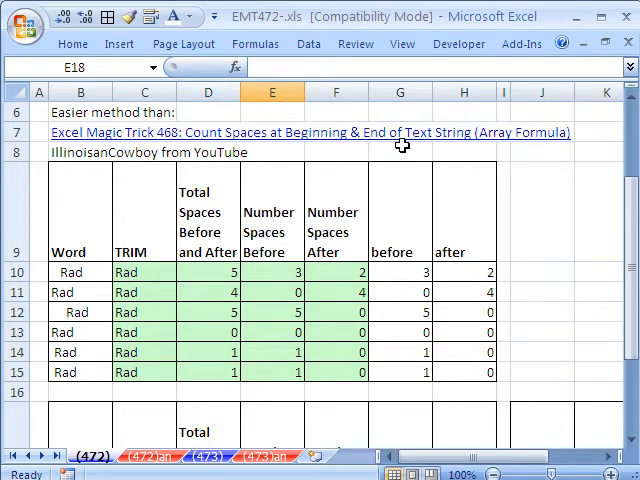
{"action": "mouse_move", "coordinate": [150, 196]}
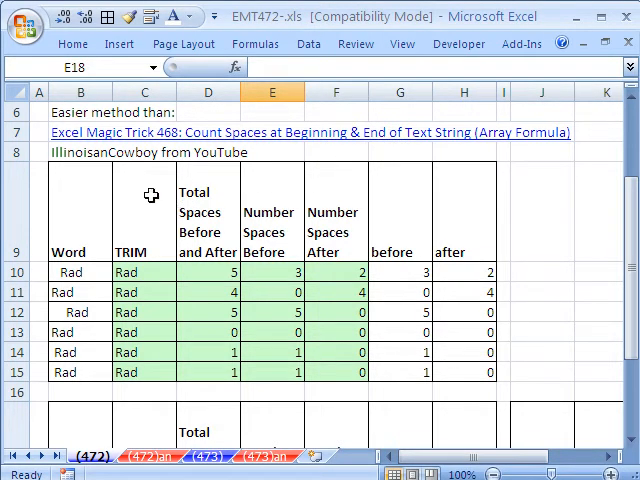
{"action": "mouse_move", "coordinate": [108, 168]}
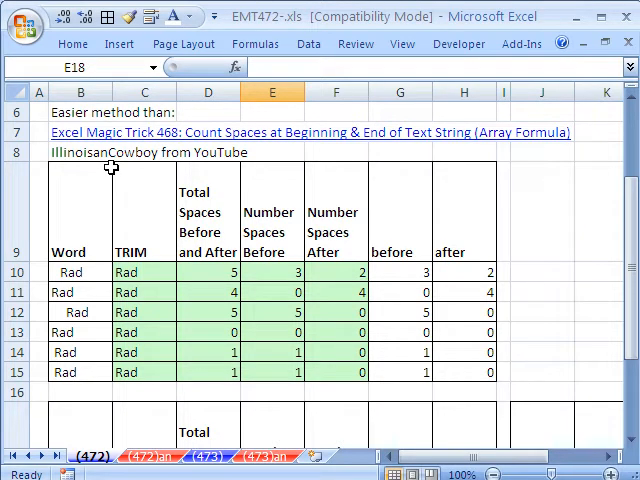
{"action": "mouse_move", "coordinate": [52, 278]}
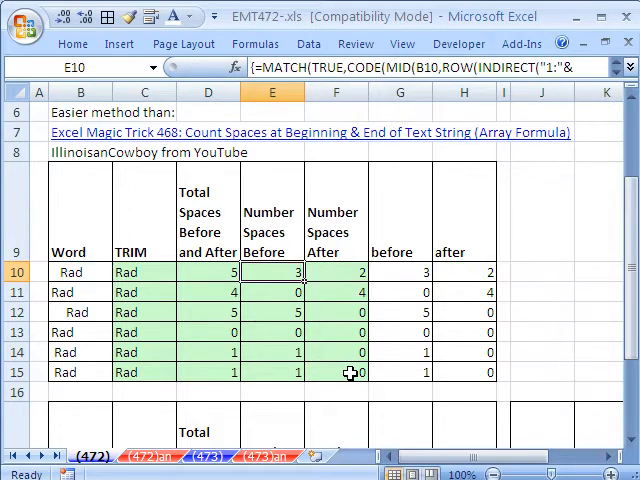
Step: Enter =SEARCH(TRIM(B18),B18) in E18, returning 4 as the trimmed word's start position
{"action": "scroll", "scroll_direction": "down", "scroll_amount": 3}
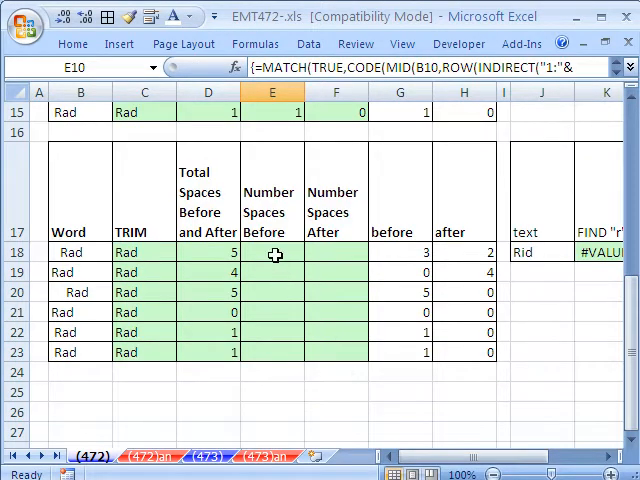
{"action": "mouse_move", "coordinate": [168, 252]}
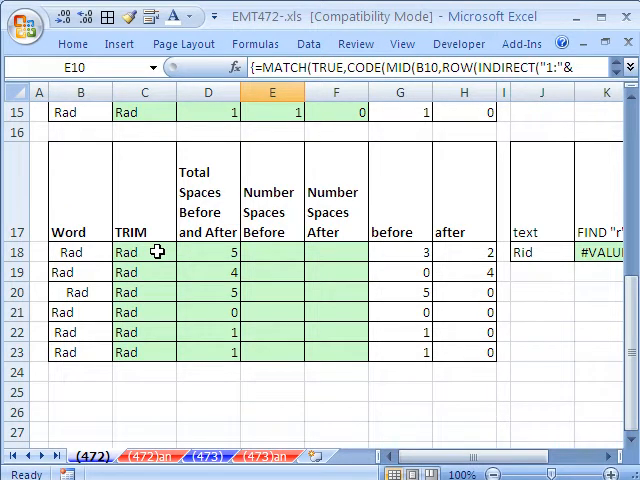
{"action": "double_click", "coordinate": [144, 252]}
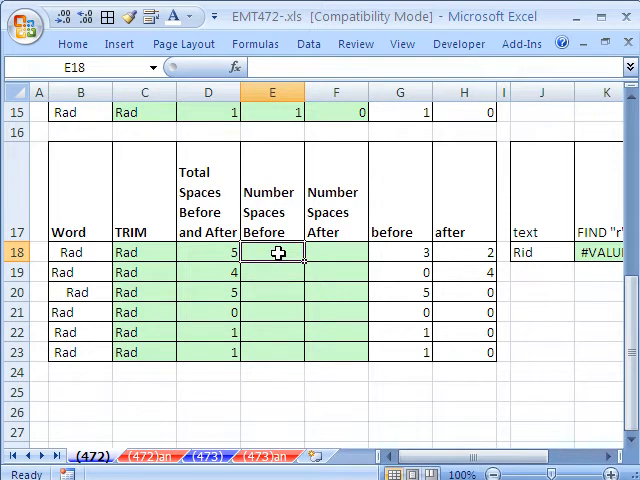
{"action": "type", "text": "="}
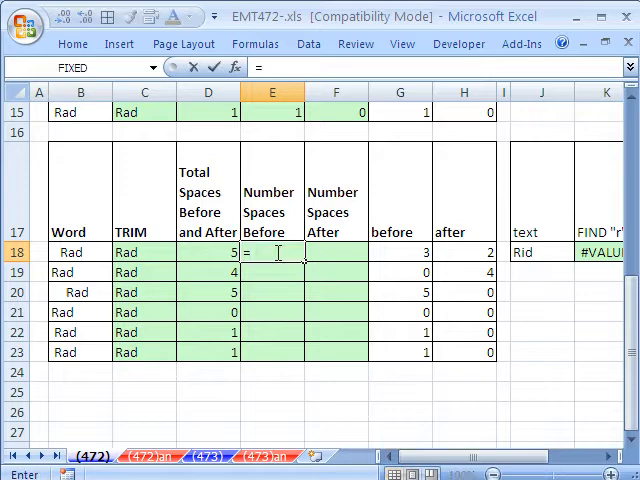
{"action": "type", "text": "=SERIESSUM("}
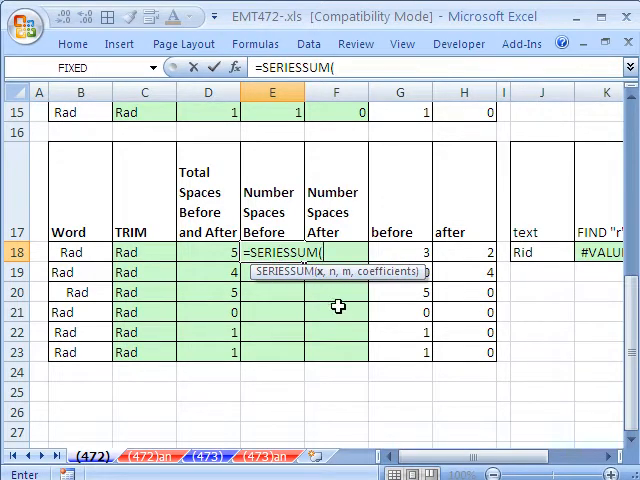
{"action": "type", "text": "=SEARCH("}
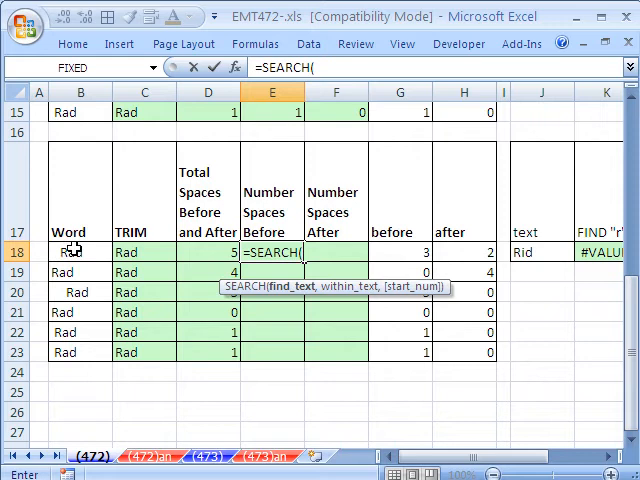
{"action": "mouse_move", "coordinate": [36, 262]}
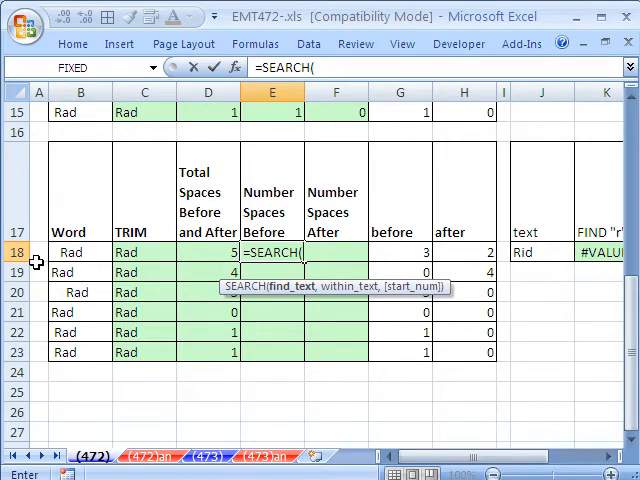
{"action": "mouse_move", "coordinate": [324, 290]}
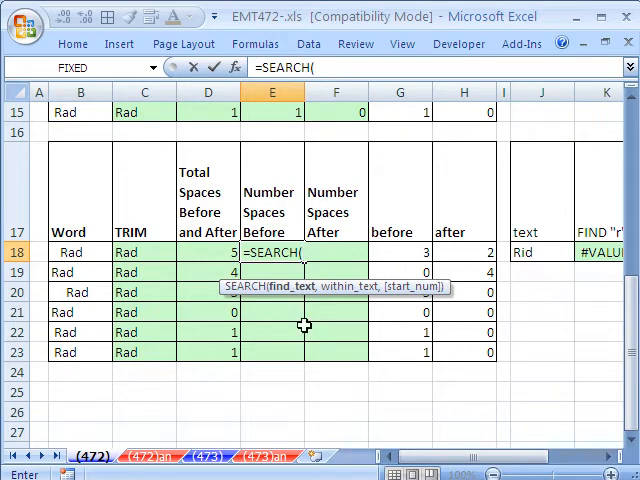
{"action": "type", "text": "TRIM("}
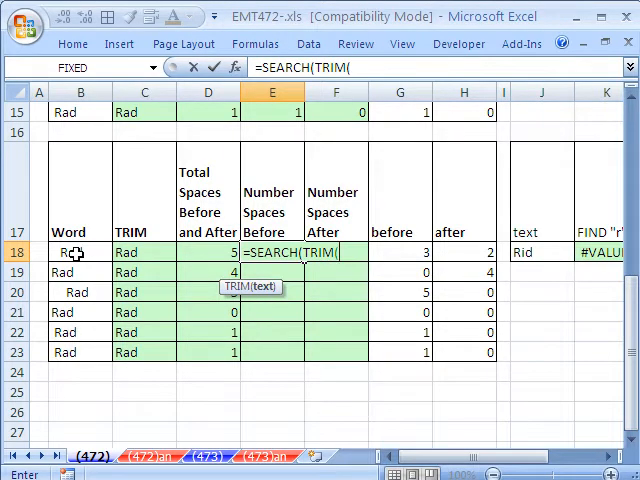
{"action": "left_click", "coordinate": [80, 252]}
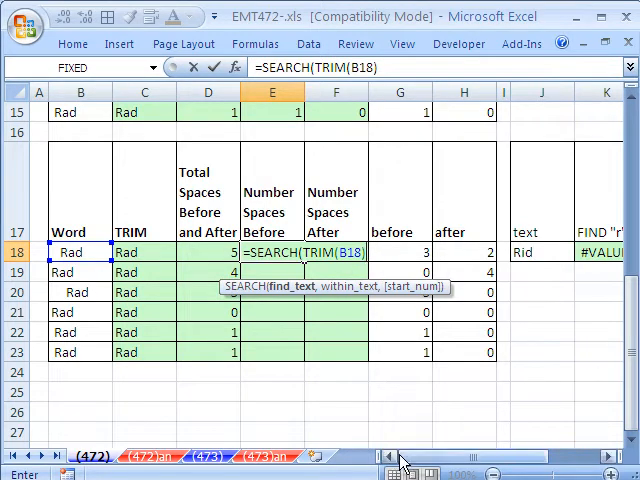
{"action": "left_click", "coordinate": [80, 252]}
{"action": "type", "text": "),B18)"}
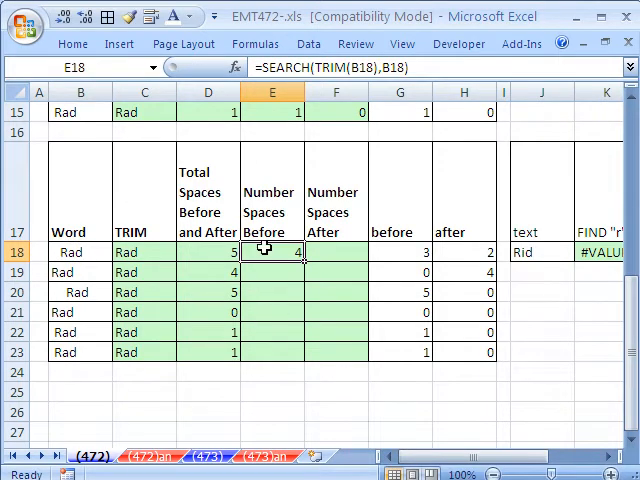
Step: Append -1 to the E18 SEARCH formula so it shows 3 leading spaces, leaving D18's LEN-TRIM formula unchanged
{"action": "double_click", "coordinate": [272, 252]}
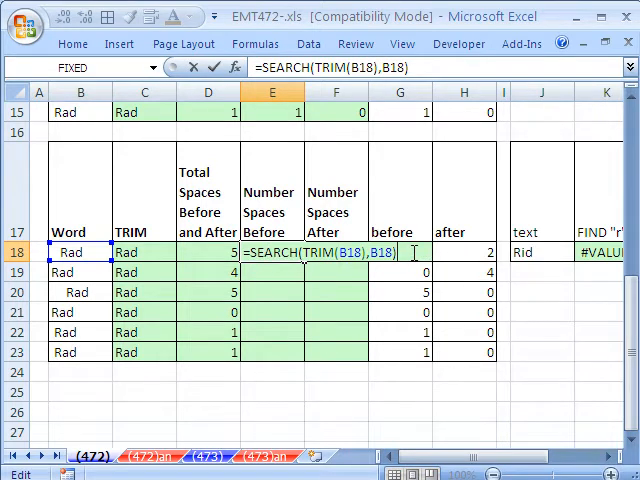
{"action": "type", "text": "-1"}
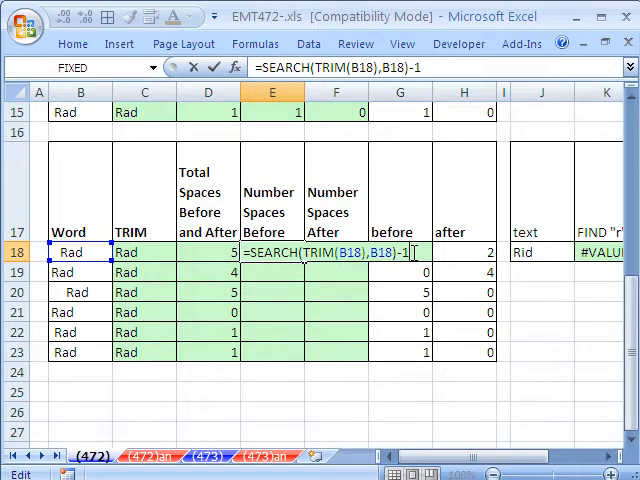
{"action": "mouse_move", "coordinate": [452, 350]}
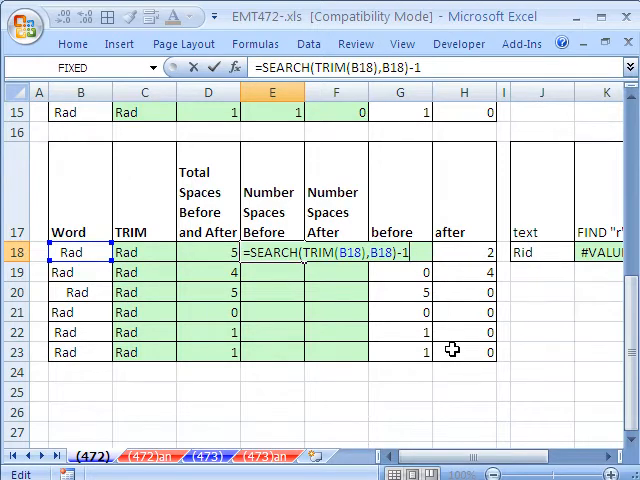
{"action": "key", "text": "Return"}
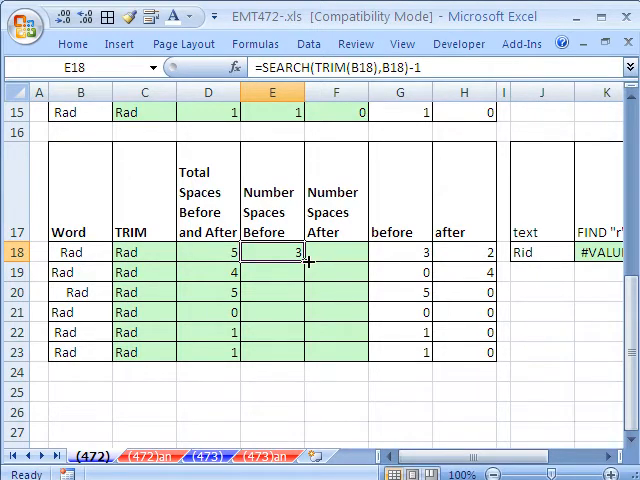
{"action": "left_click_drag", "start_coordinate": [272, 252], "coordinate": [272, 352]}
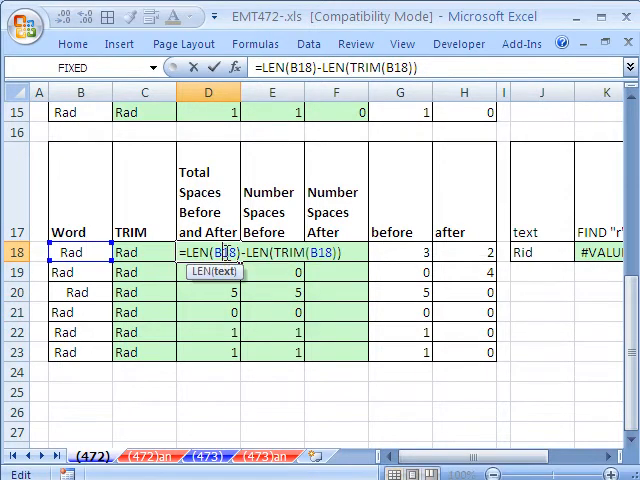
{"action": "key", "text": "Return"}
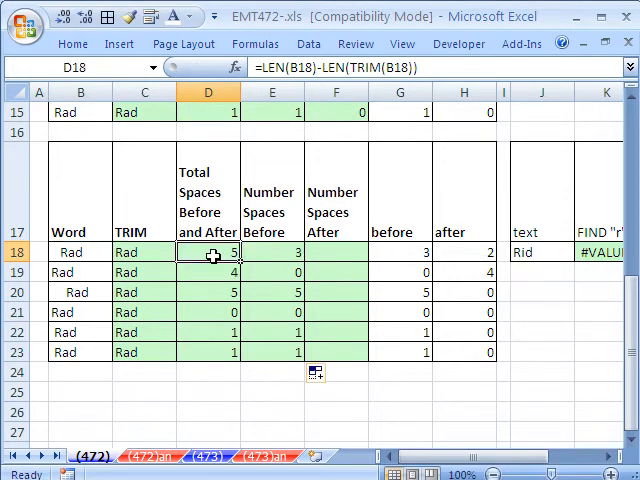
Step: Copy the D18 total-spaces formula text and the E18 leading-spaces formula text to the Clipboard pane
{"action": "double_click", "coordinate": [208, 252]}
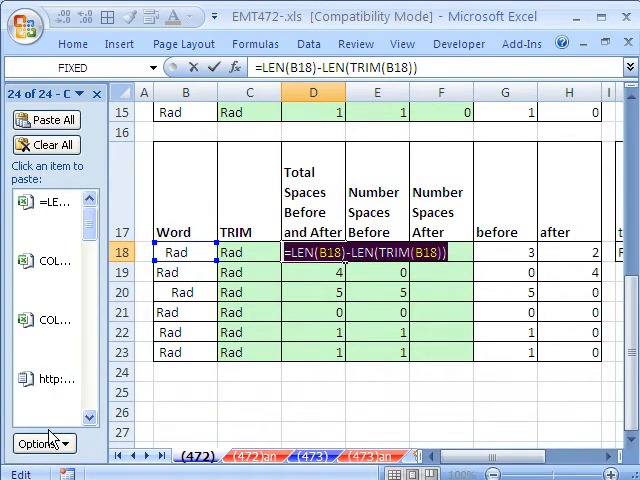
{"action": "key", "text": "Return"}
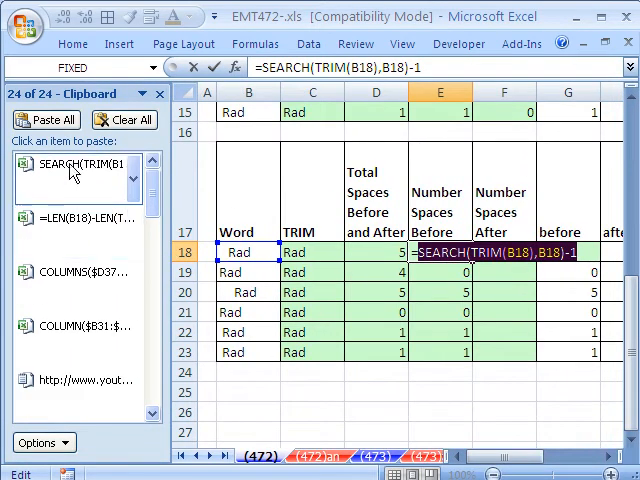
{"action": "key", "text": "Return"}
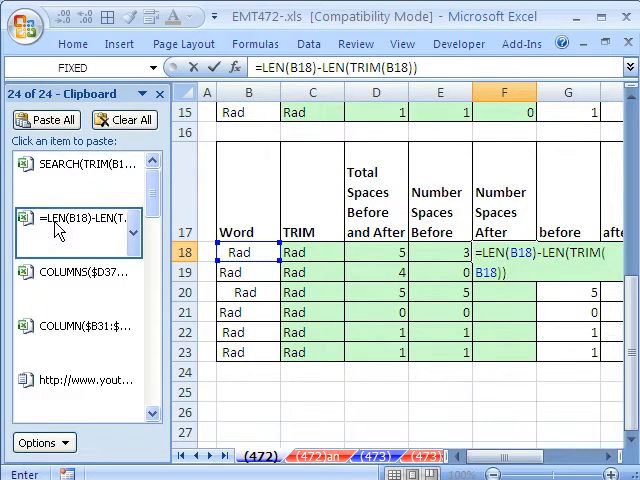
Step: Build F18 as the LEN total-spaces formula minus the pasted SEARCH formula, showing 2, and fill it down to F23
{"action": "type", "text": "-"}
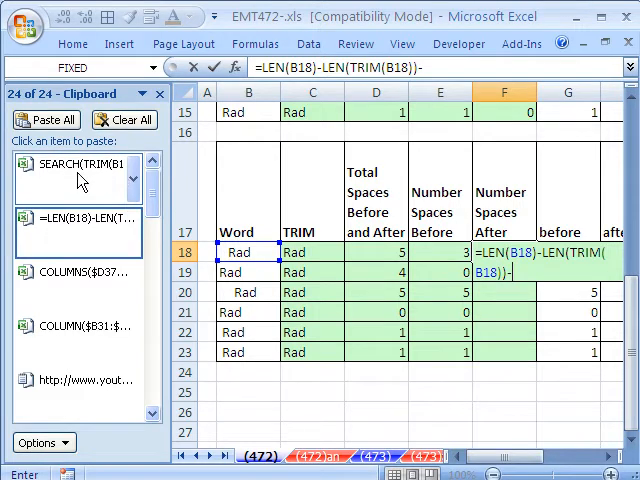
{"action": "mouse_move", "coordinate": [76, 184]}
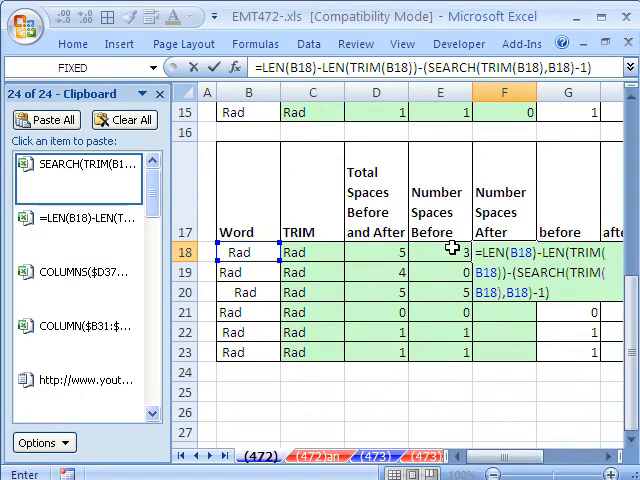
{"action": "key", "text": "Return"}
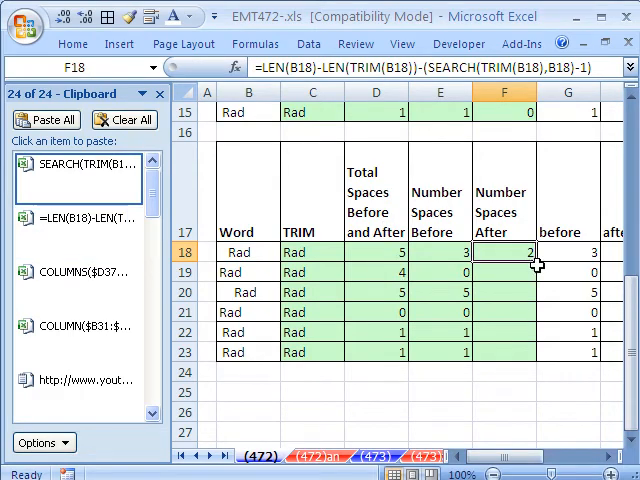
{"action": "left_click_drag", "start_coordinate": [504, 252], "coordinate": [504, 352]}
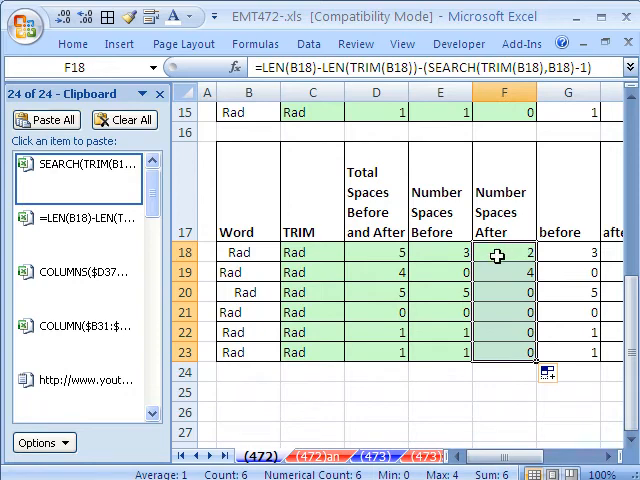
Step: Rewrite F18 as total spaces -SEARCH(TRIM(B18),B18)+1 without the inner parentheses
{"action": "double_click", "coordinate": [500, 252]}
{"action": "type", "text": "+"}
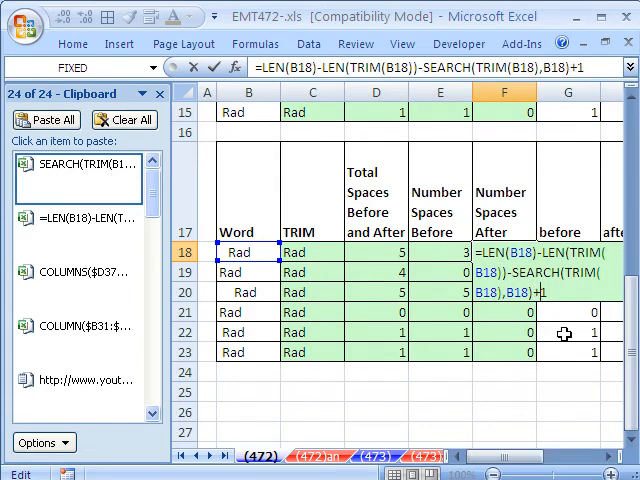
{"action": "key", "text": "Return"}
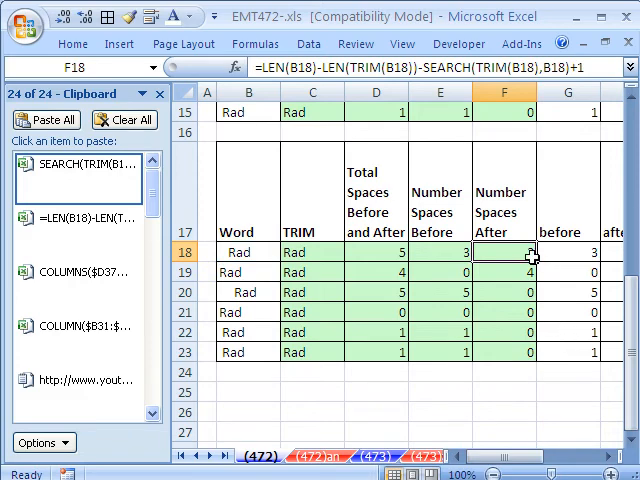